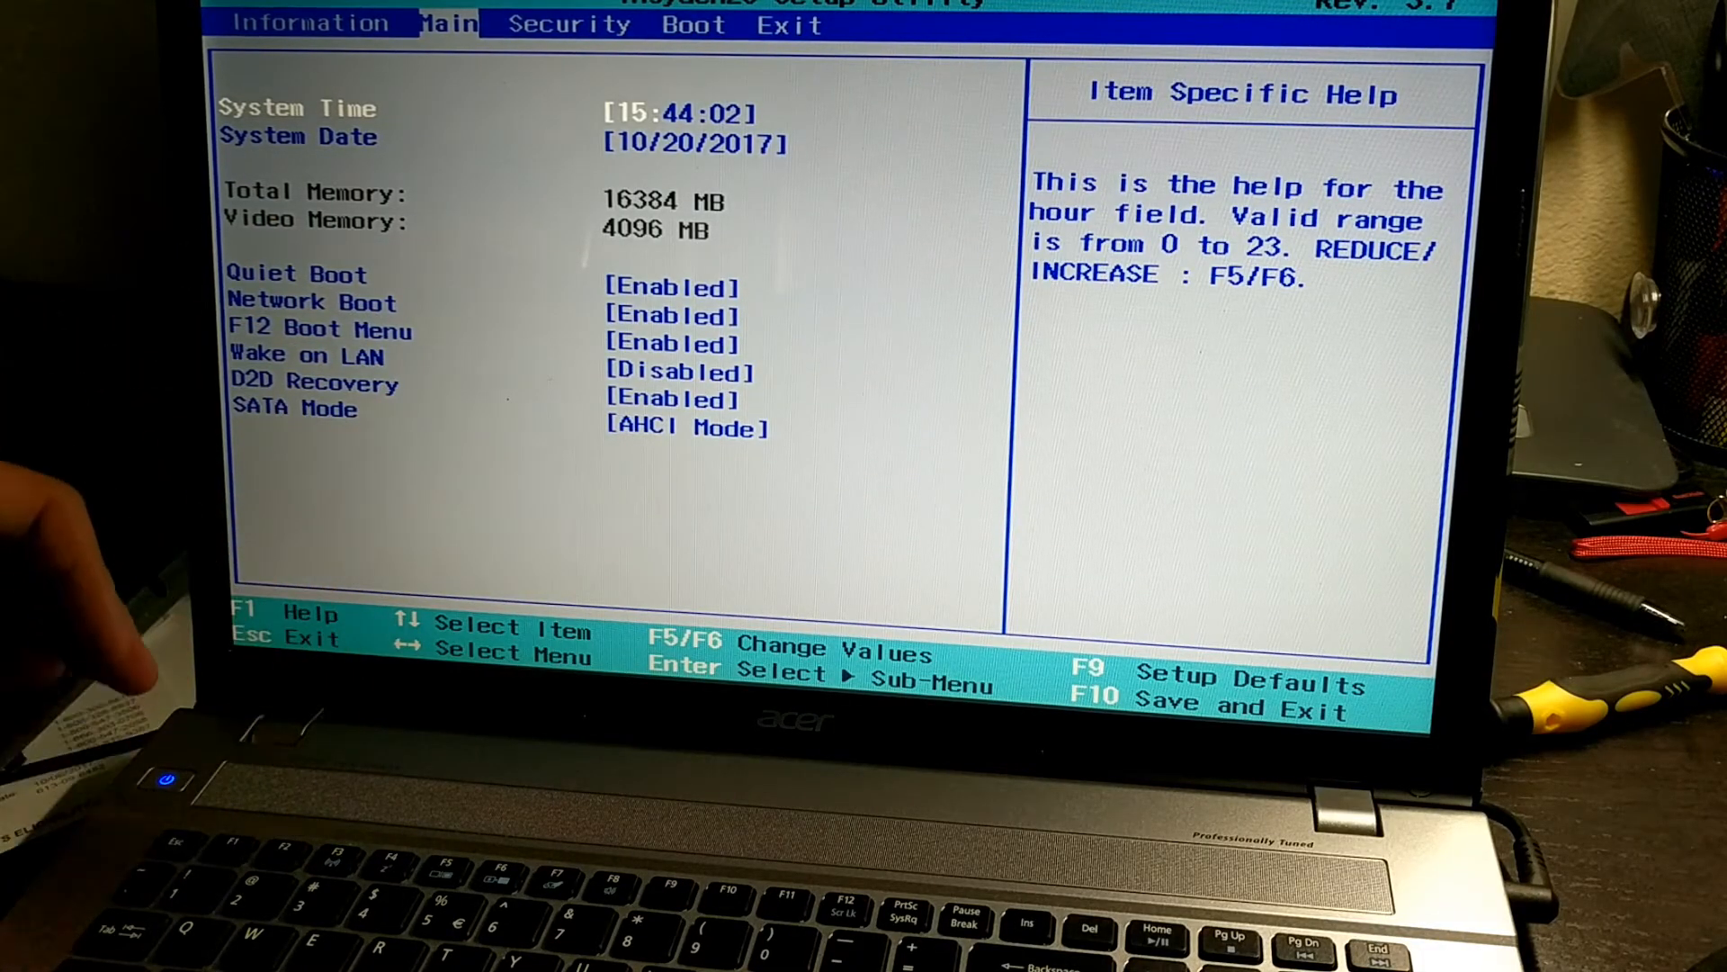
mouse_move(385, 331)
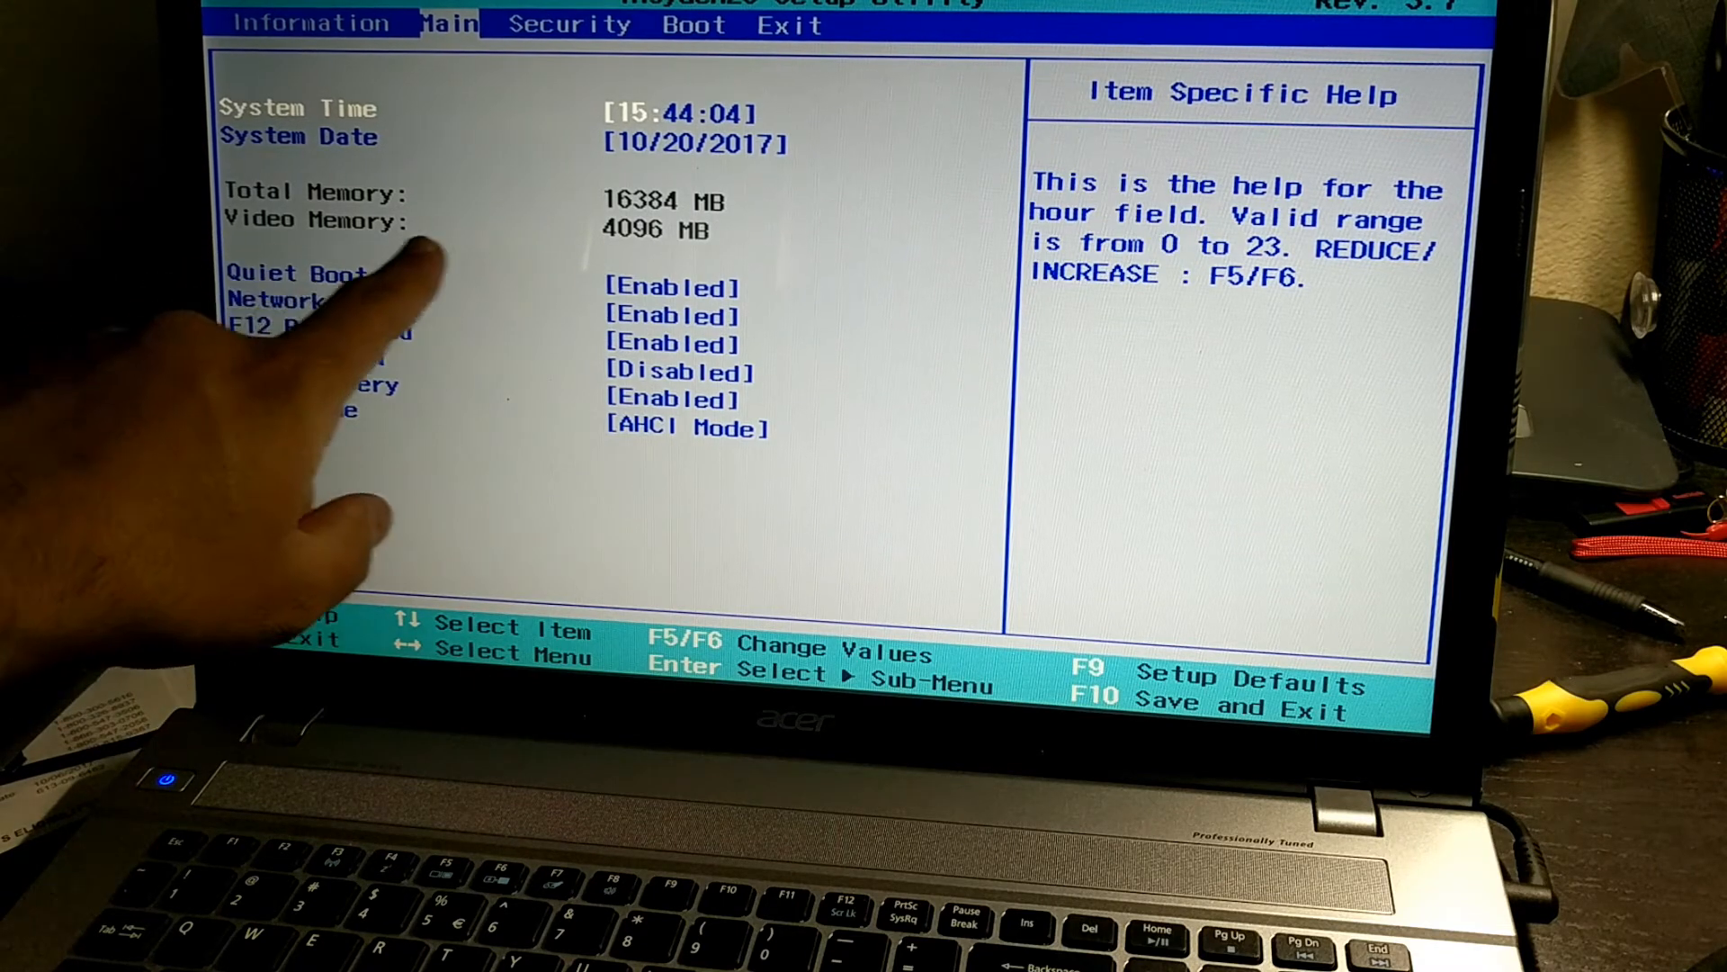